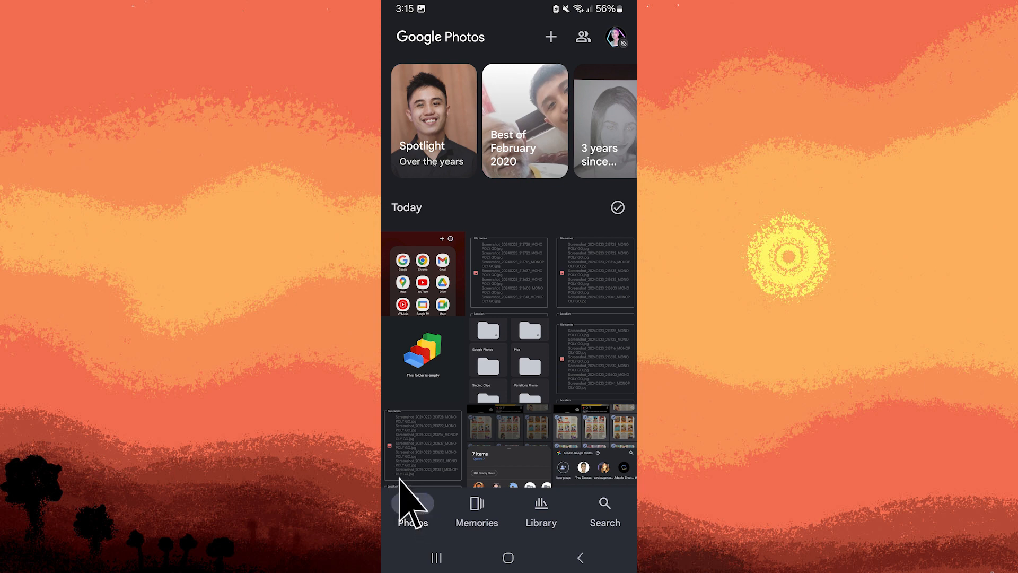
Step: Switch to the Photos tab to show the photo timeline
click(413, 507)
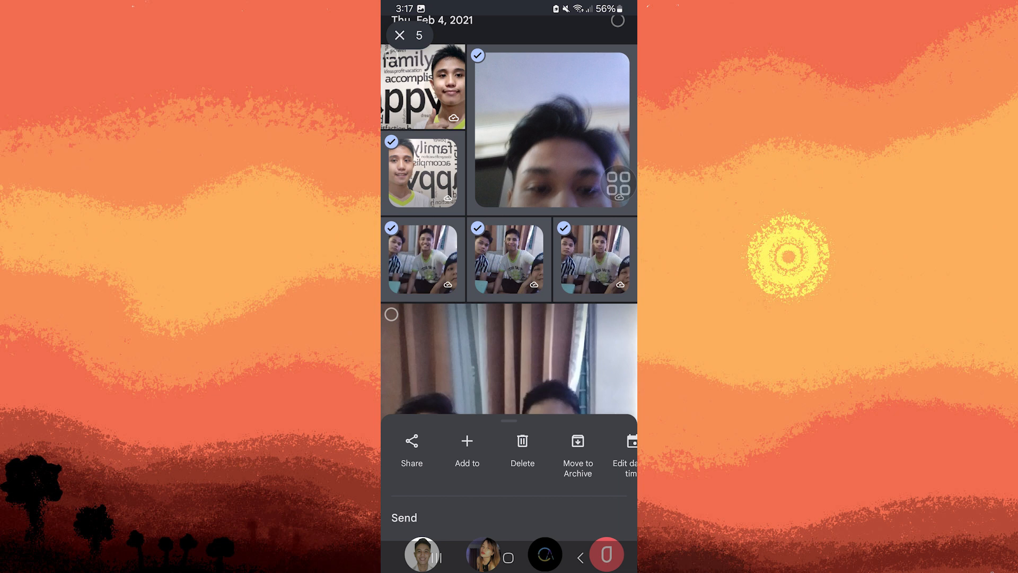
Step: Delete the five selected photos and confirm moving them to trash
click(522, 440)
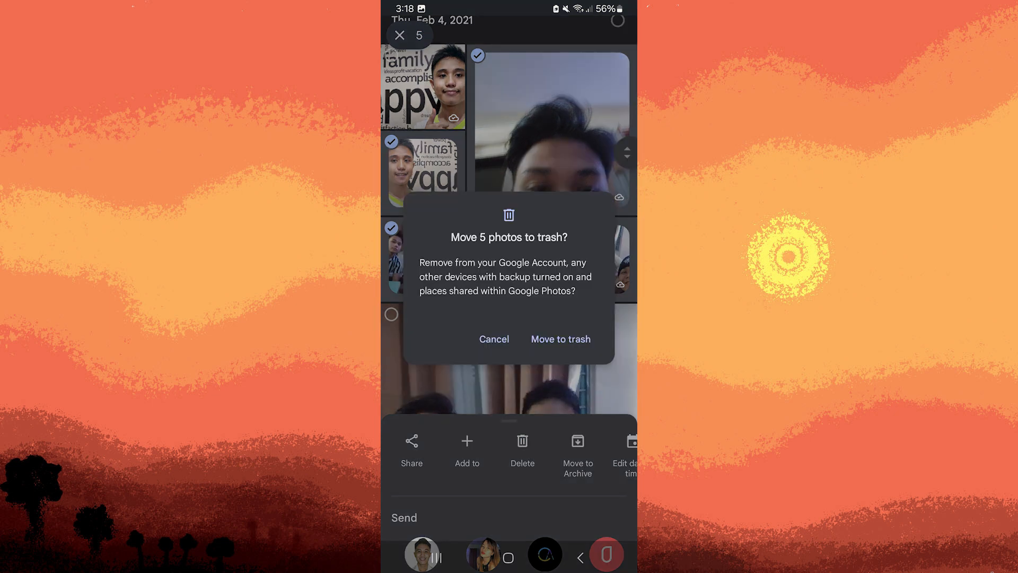
mouse_move(553, 344)
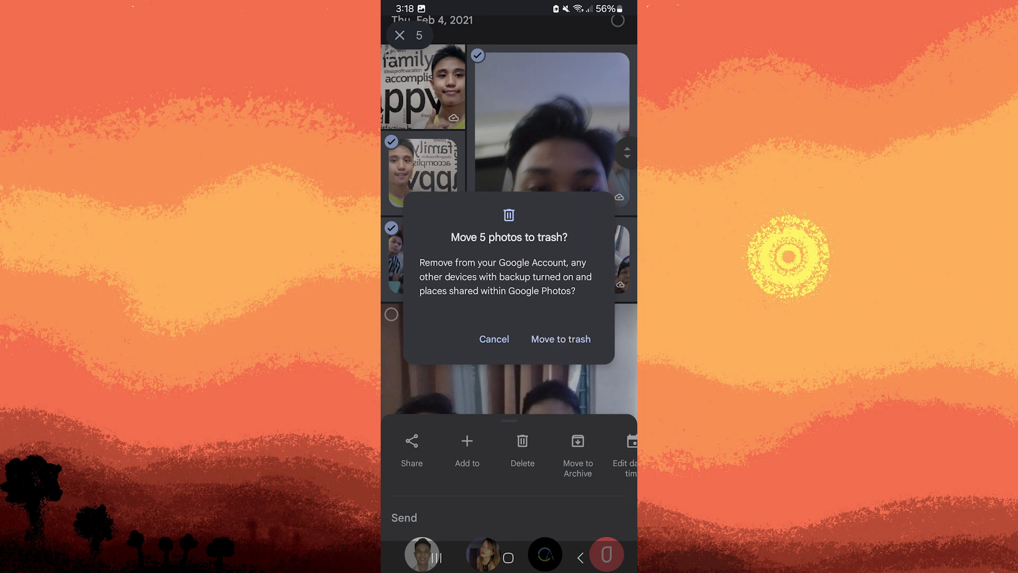
click(560, 338)
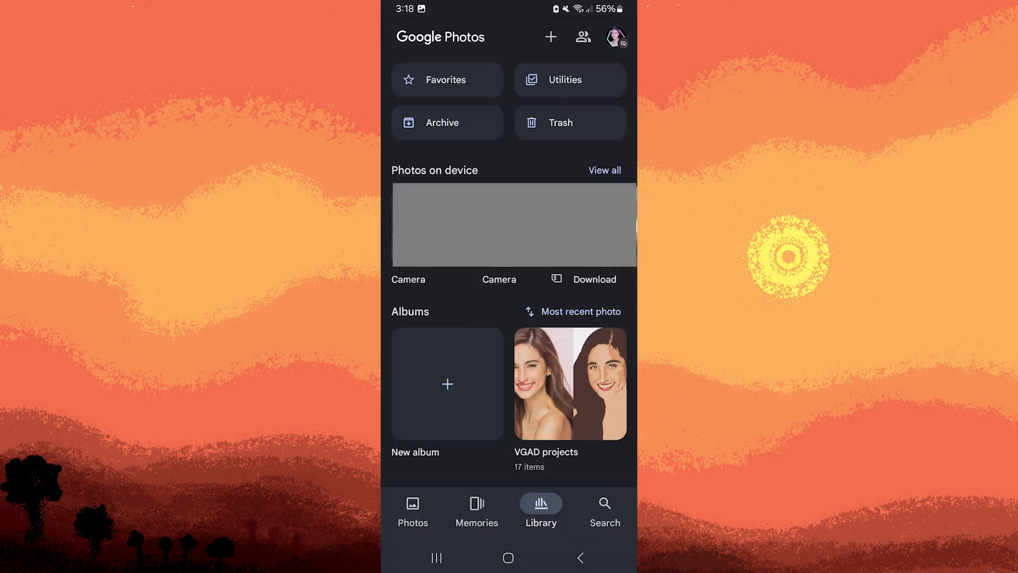